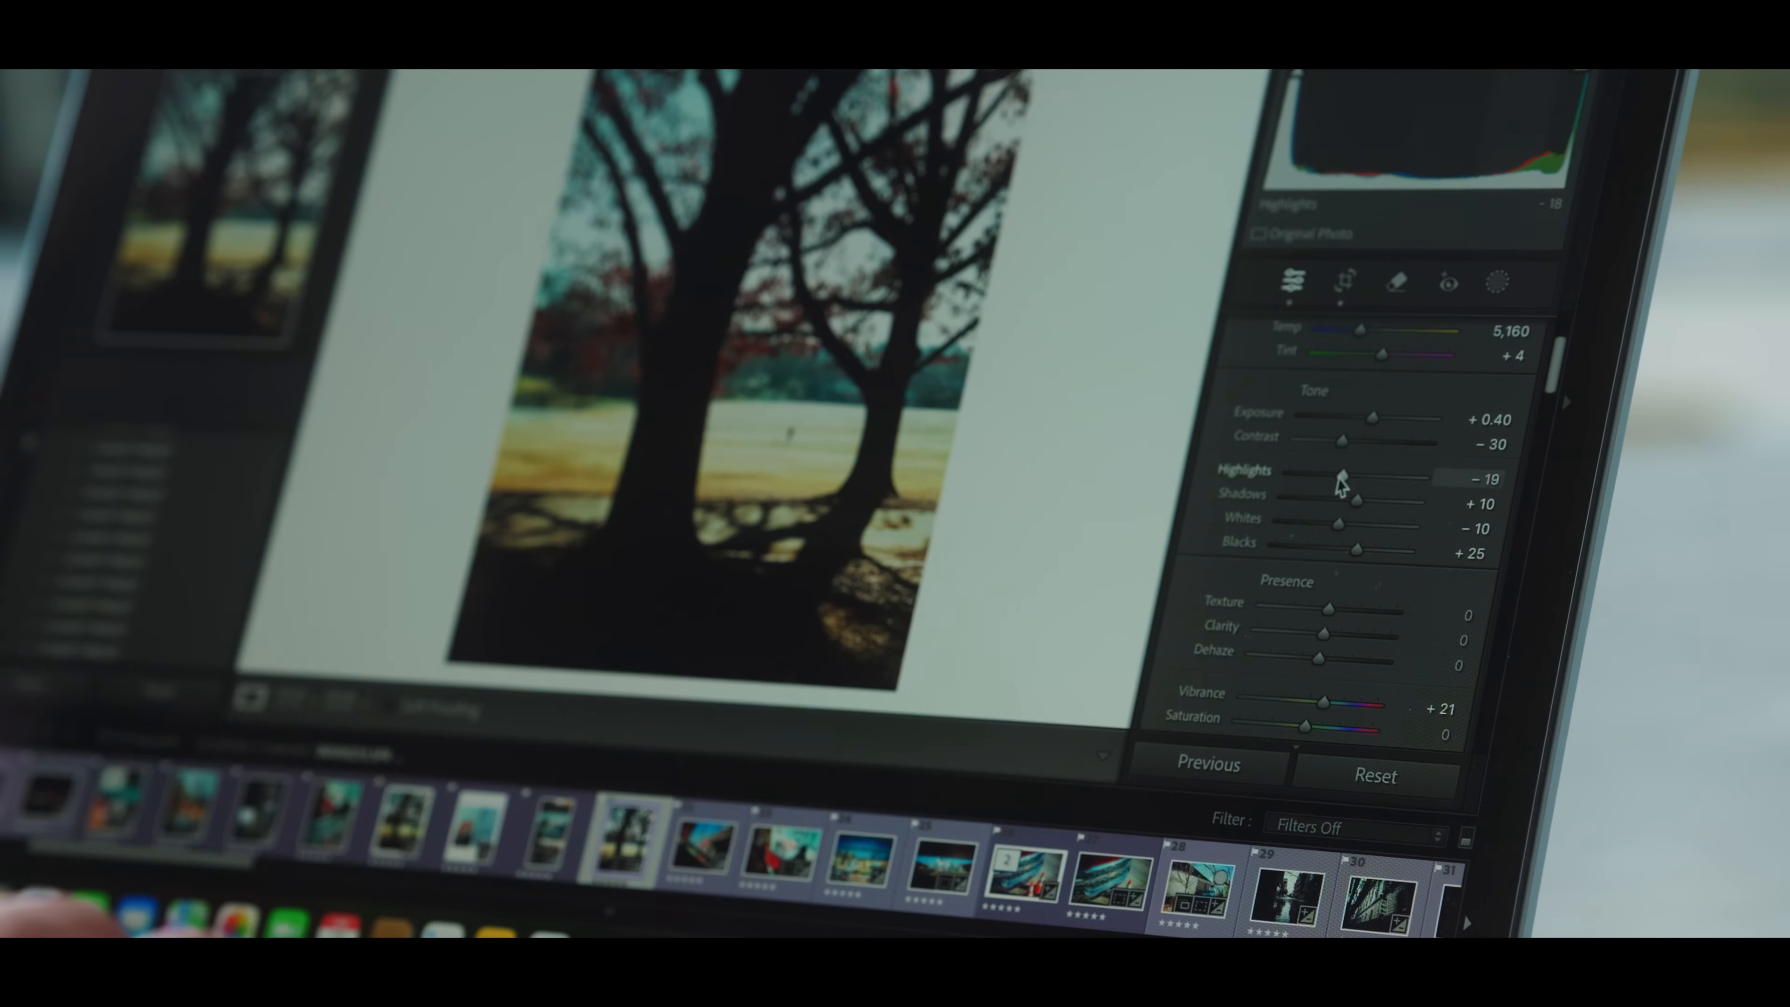
- Lower the tree photo's Highlights to -19 in Lightroom's Basic panel
drag(1342, 477, 1324, 531)
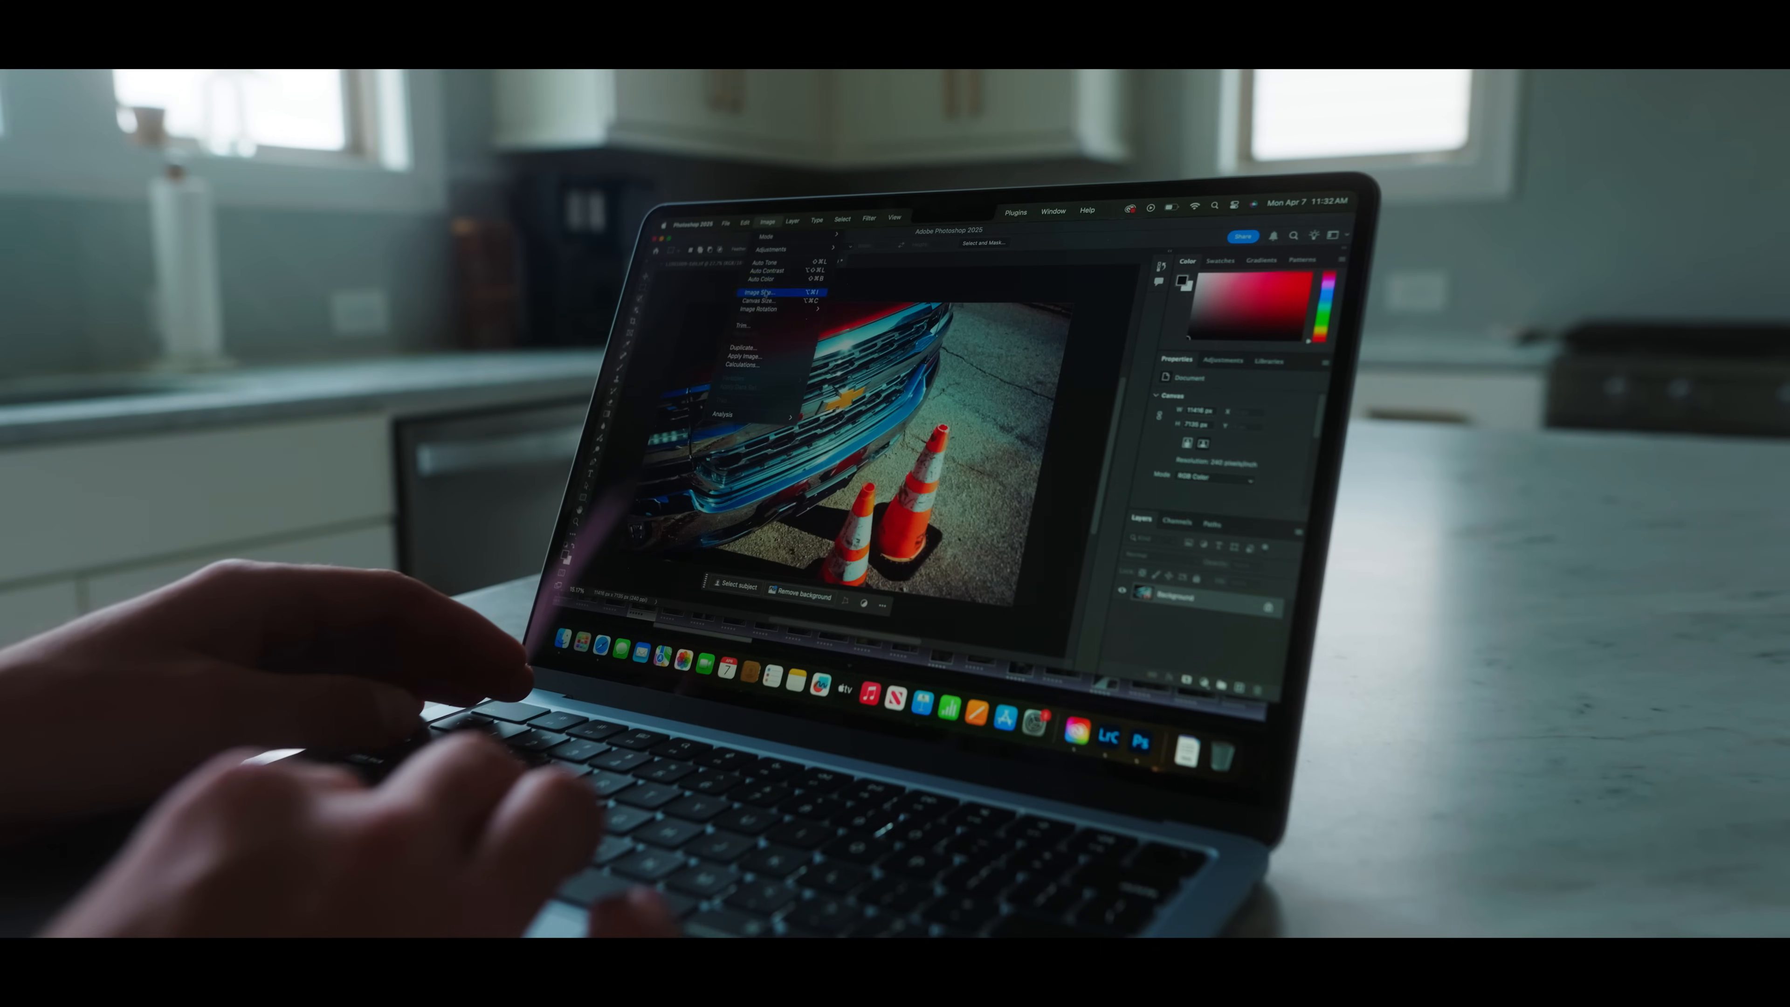
- Bring up the Canvas Size dialog for the truck and traffic cones photo
click(741, 298)
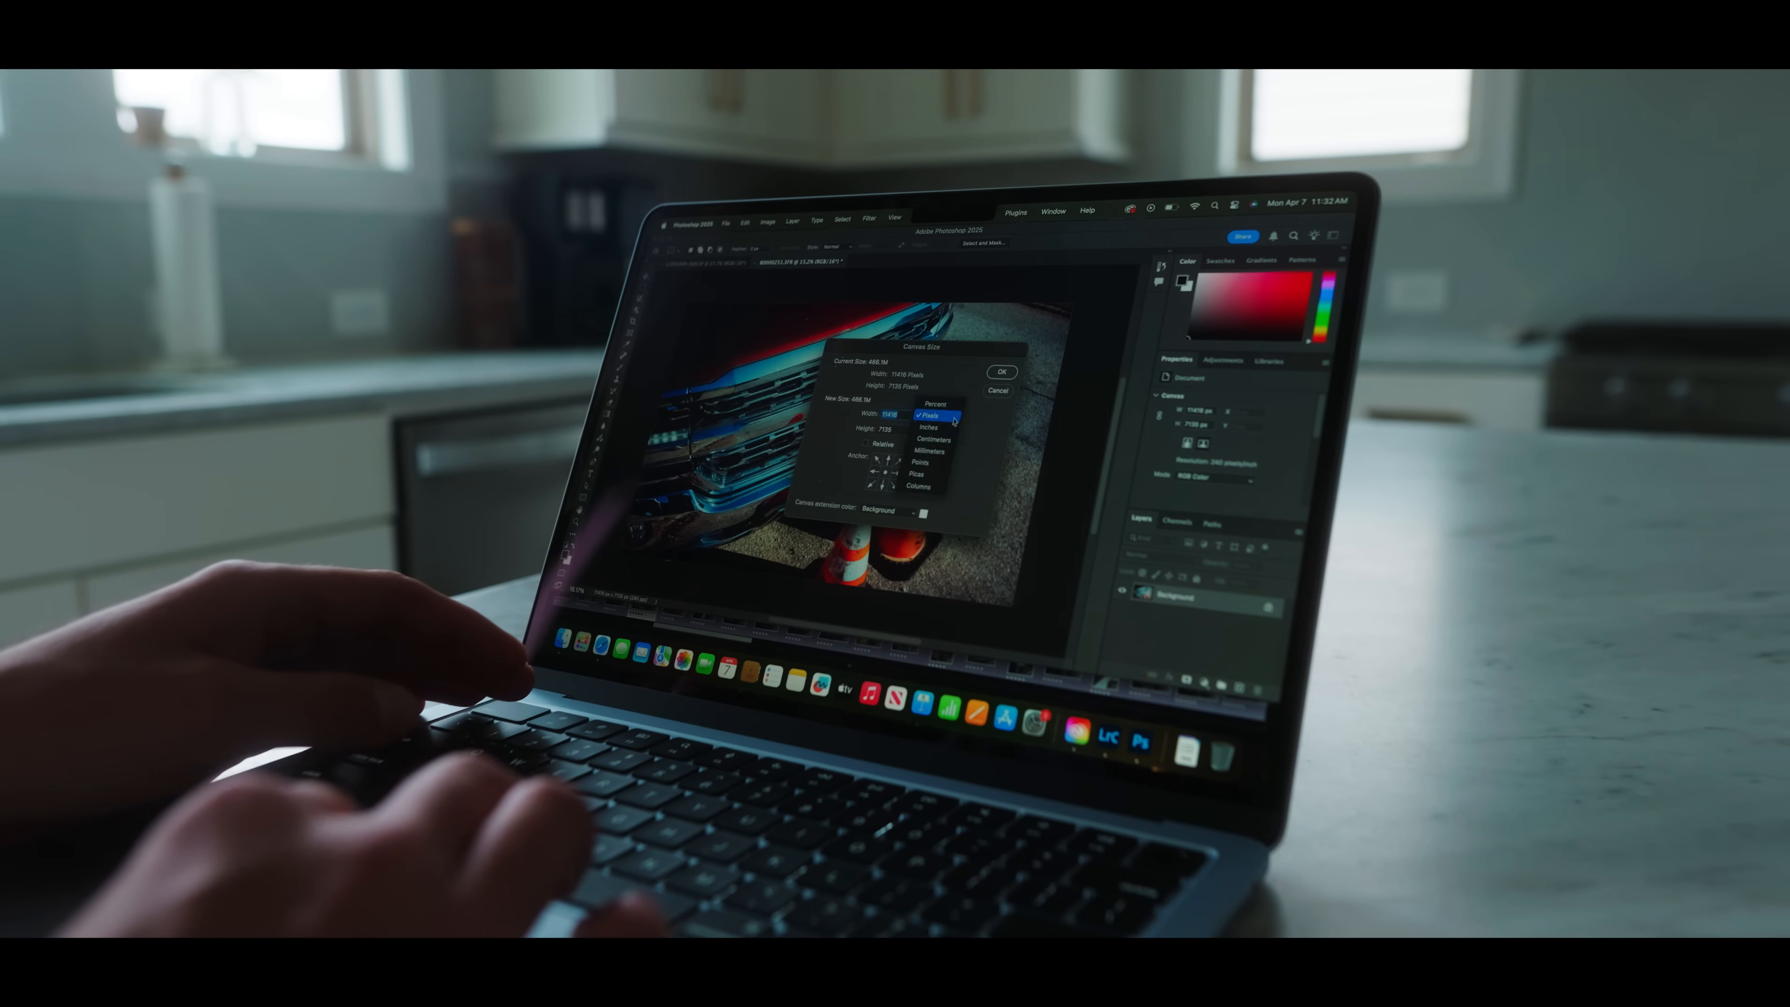